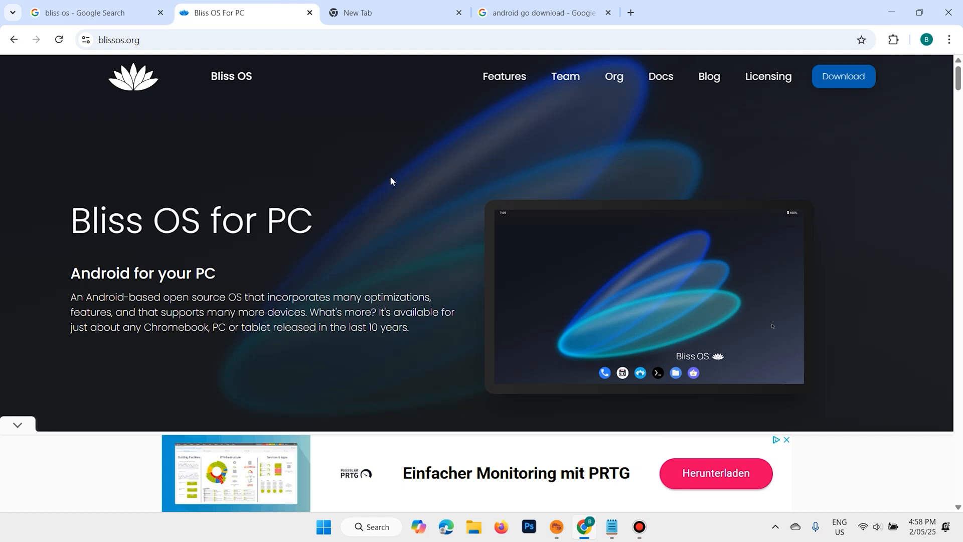
Scroll the blissos.org homepage down past features and versions to the Bliss OS flavors cards
scroll(down, 3)
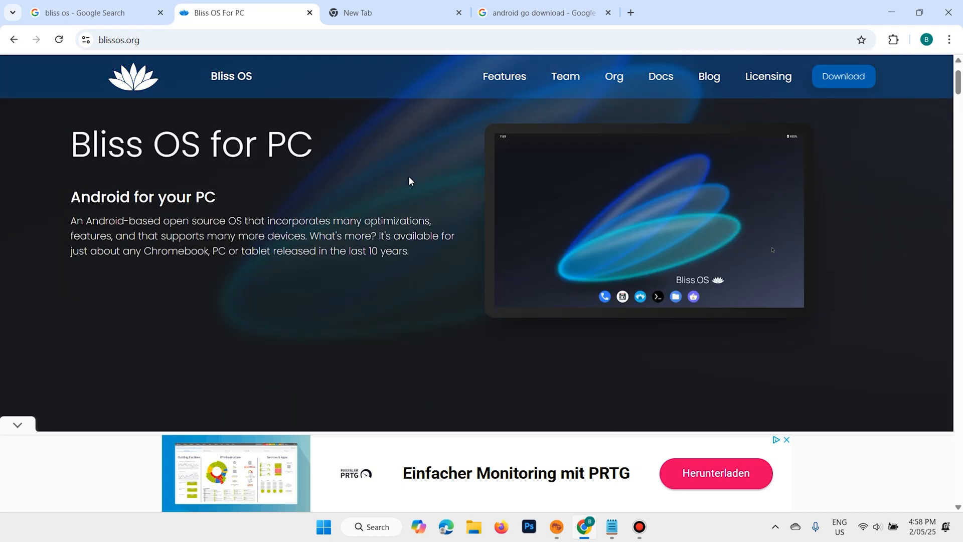
scroll(down, 3)
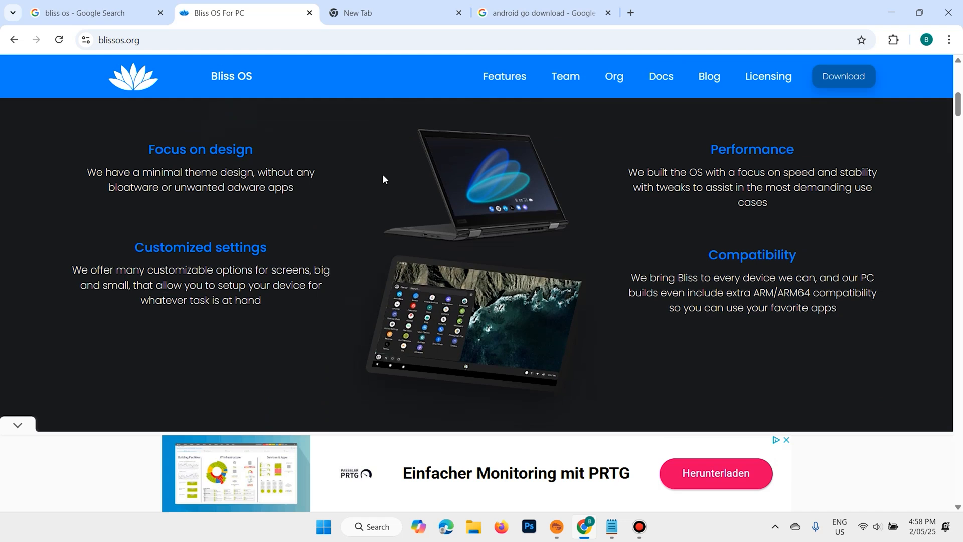
scroll(down, 3)
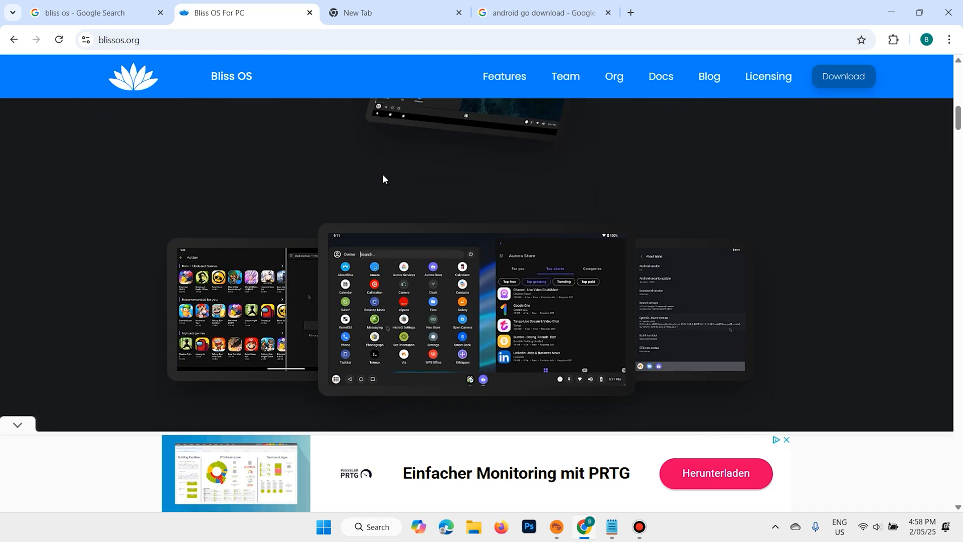
scroll(down, 3)
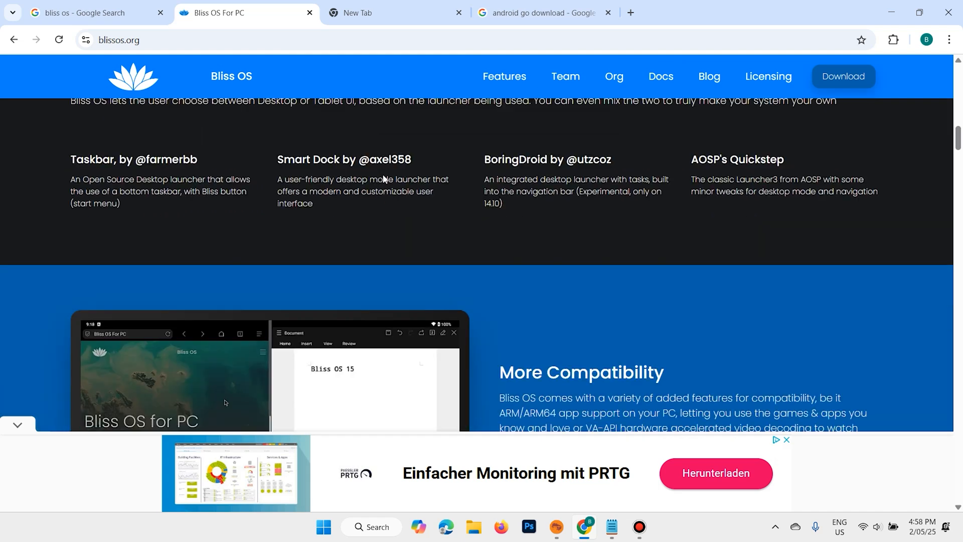
scroll(down, 3)
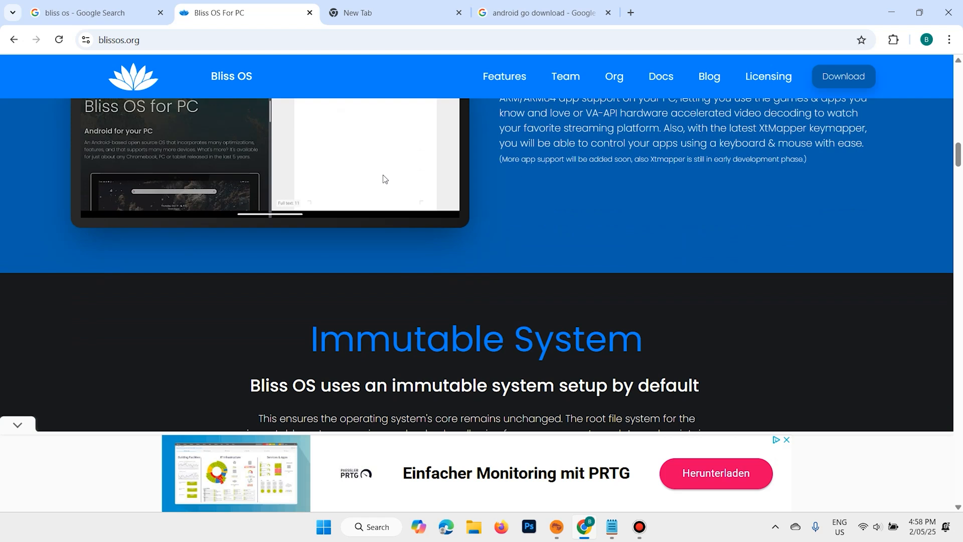
scroll(down, 3)
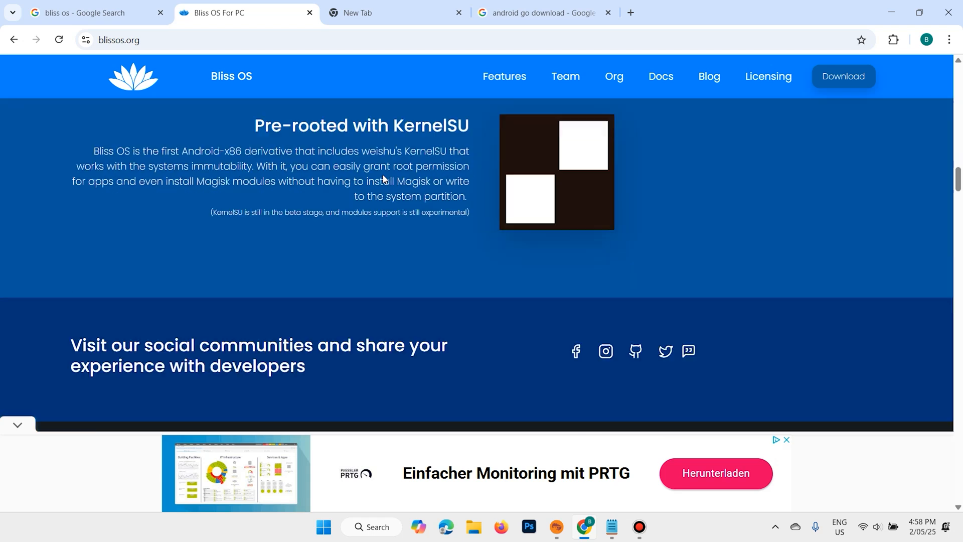
scroll(down, 3)
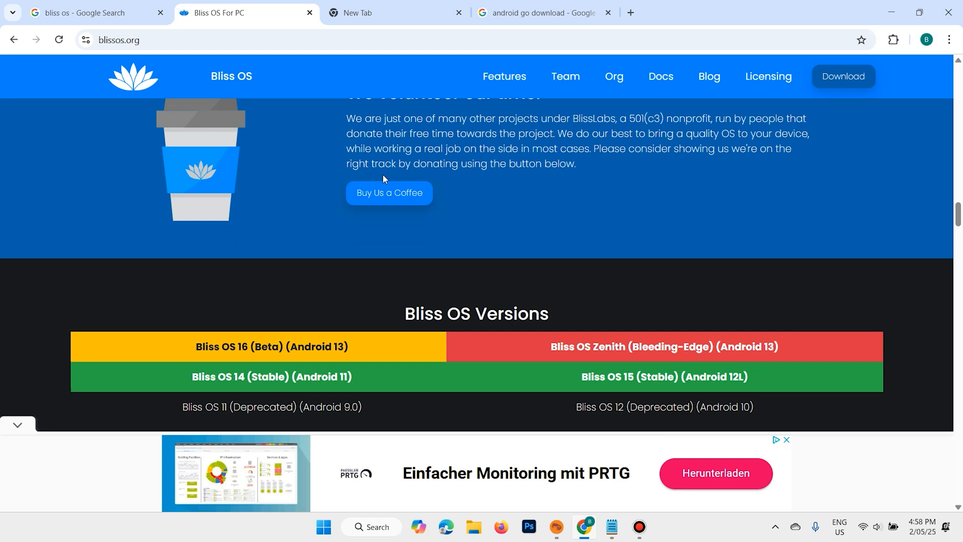
scroll(down, 3)
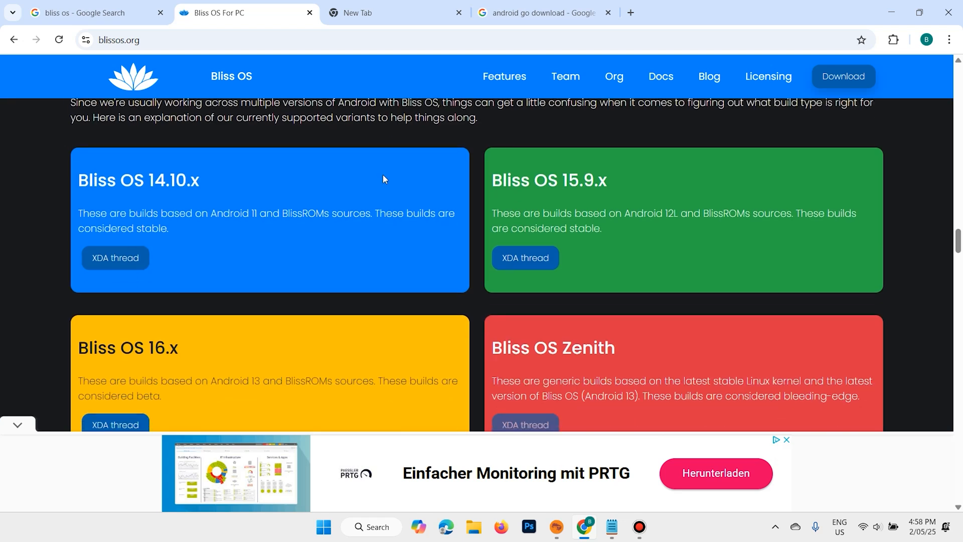
Reopen Bliss OS For PC from the search results and scroll to the Versions list and Please Note box
click(396, 12)
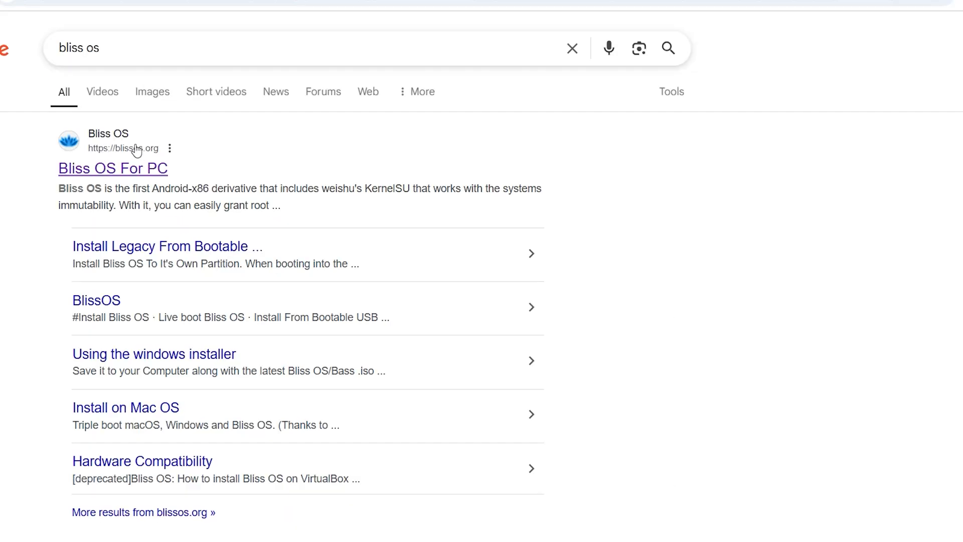
click(113, 168)
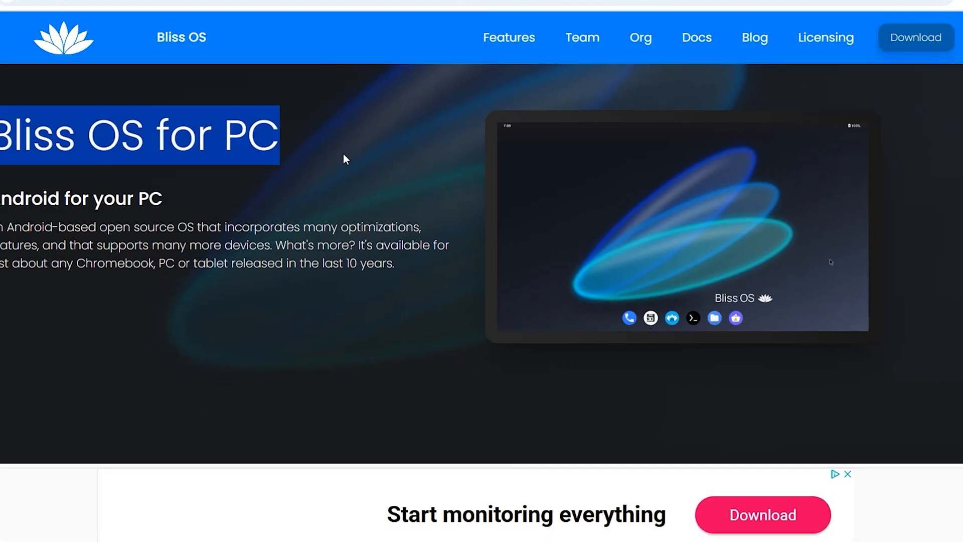
scroll(down, 3)
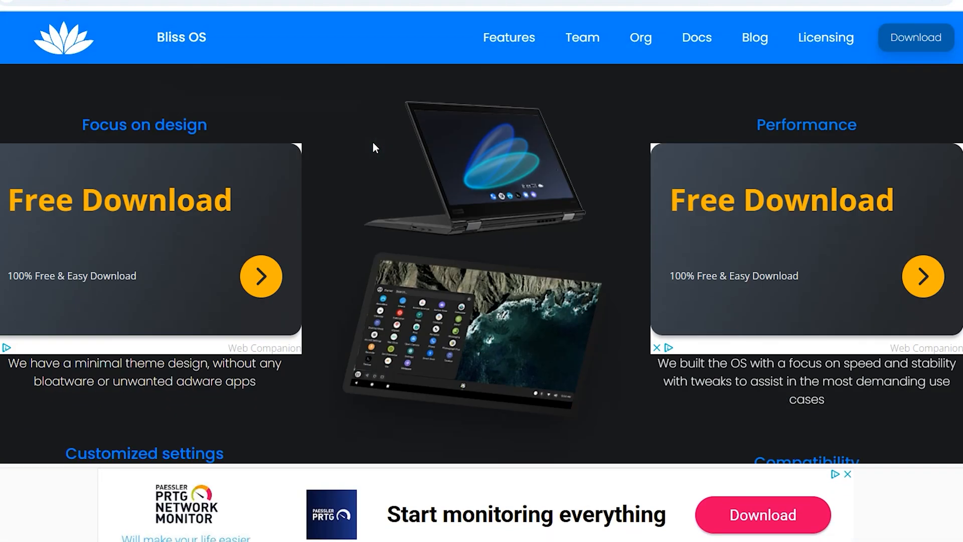
scroll(down, 3)
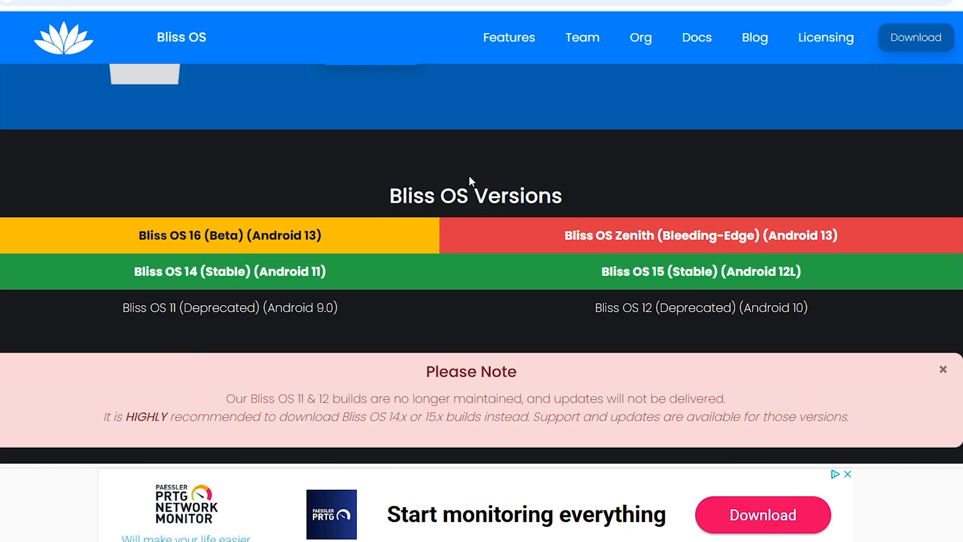
mouse_move(138, 240)
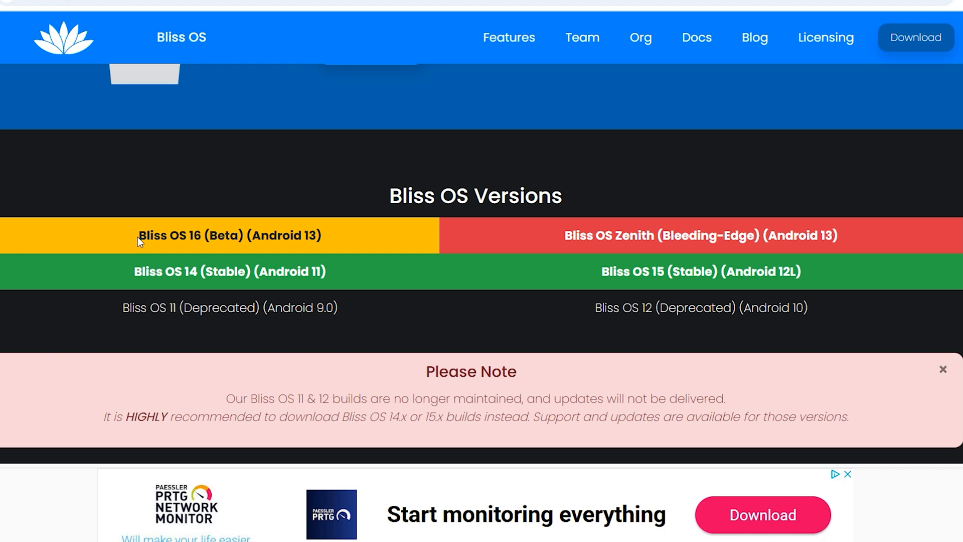
mouse_move(592, 275)
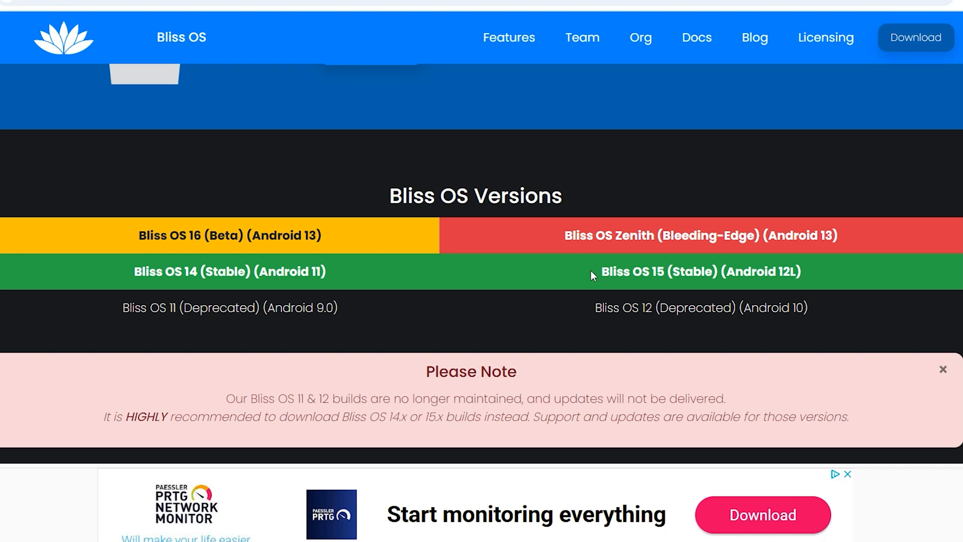
mouse_move(551, 223)
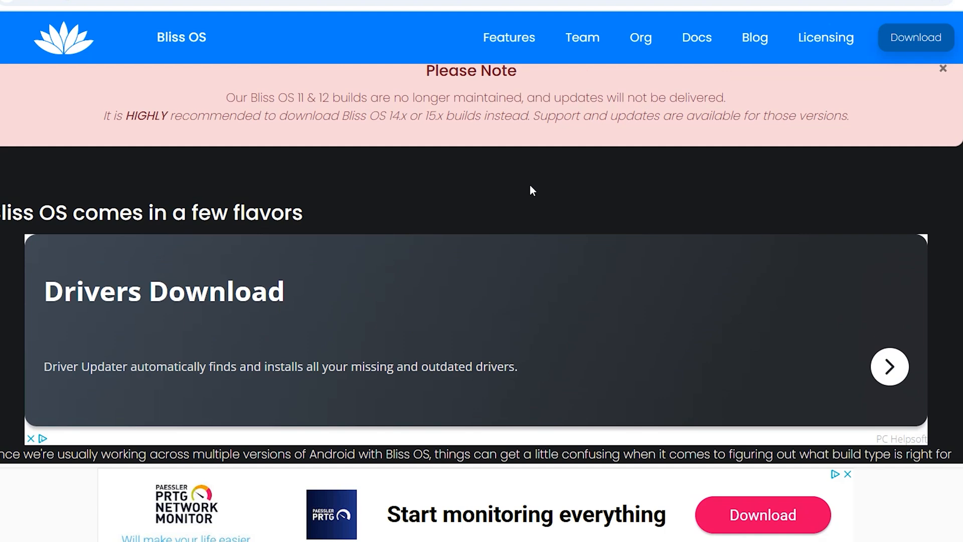
Reach Bliss OS Downloads and switch the builds list to Bliss OS 15
scroll(down, 3)
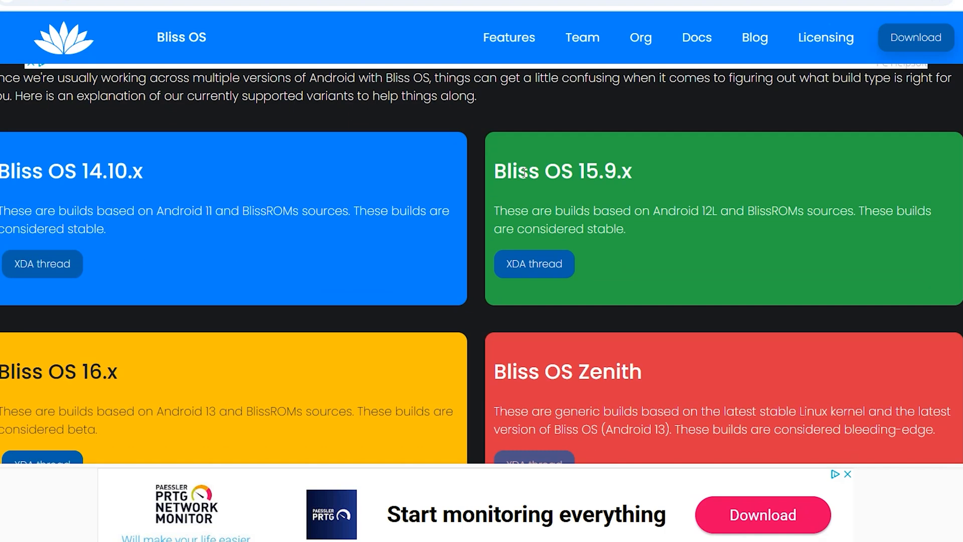
scroll(down, 3)
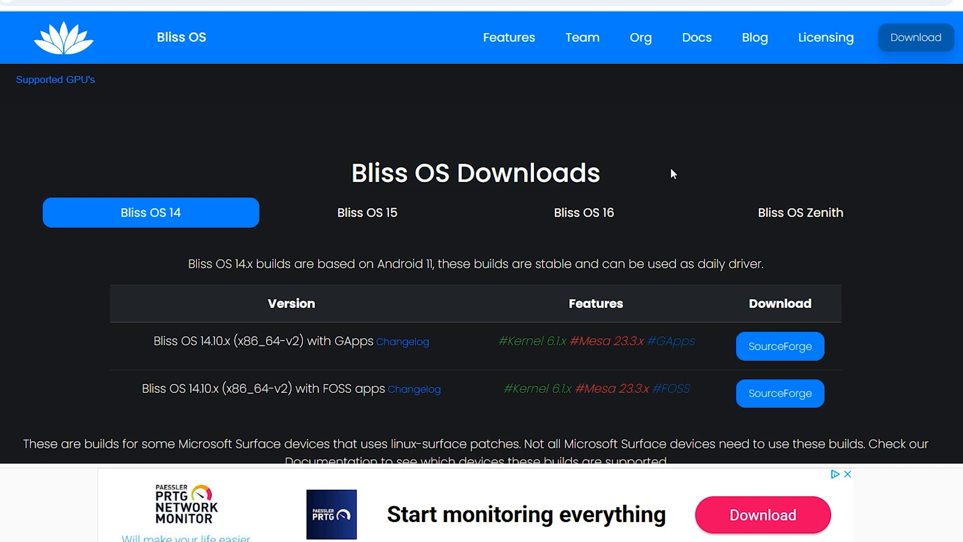
click(367, 213)
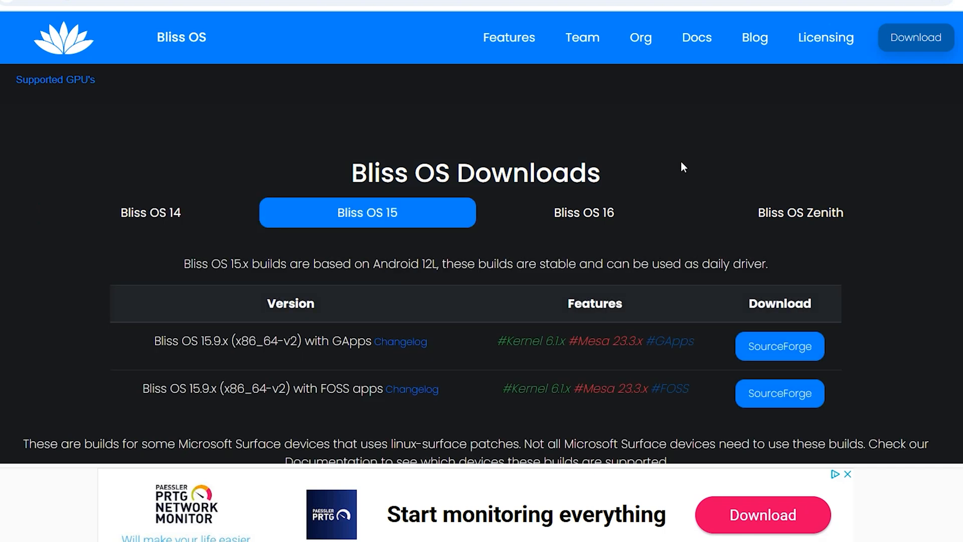
scroll(down, 3)
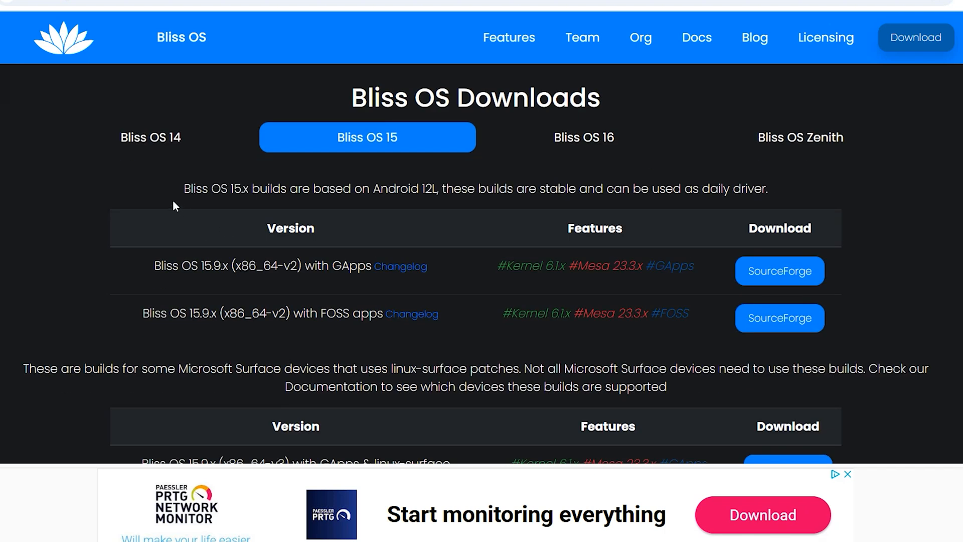
Highlight the 15.x description and the Go builds note, then reach the Go builds table
drag(182, 188, 766, 188)
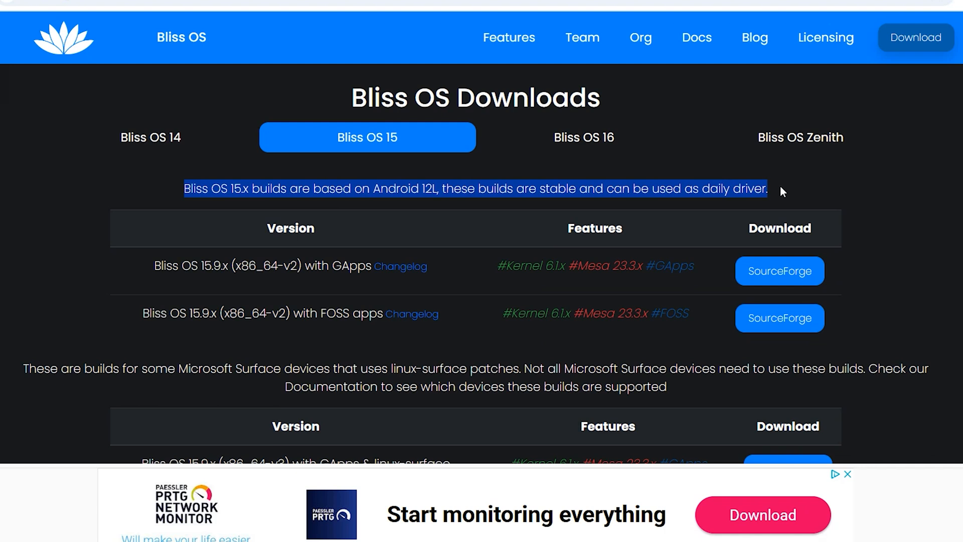
scroll(down, 3)
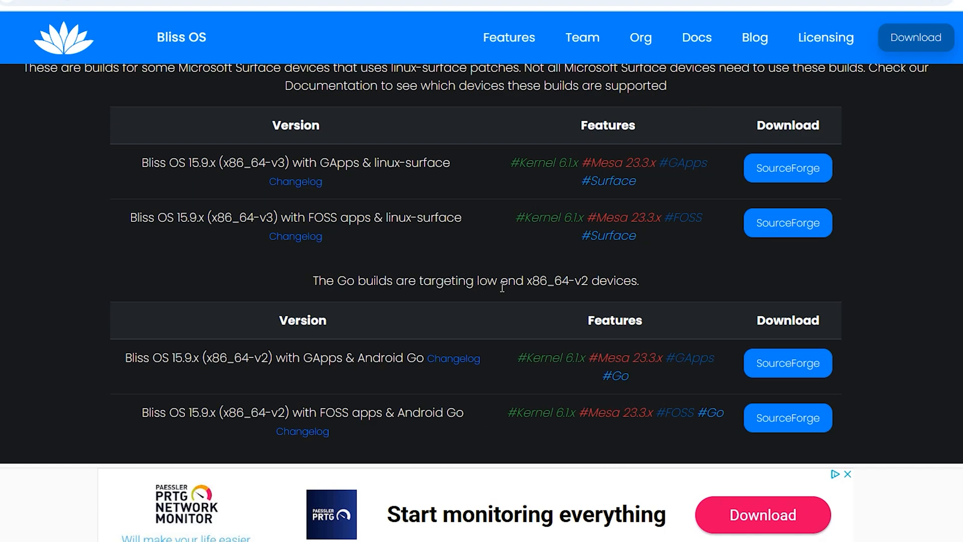
double_click(612, 280)
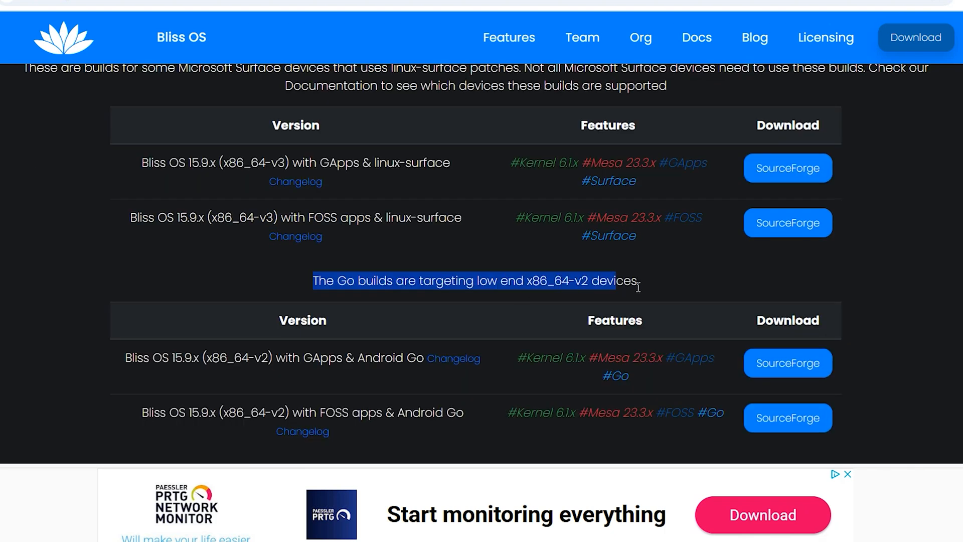
scroll(down, 3)
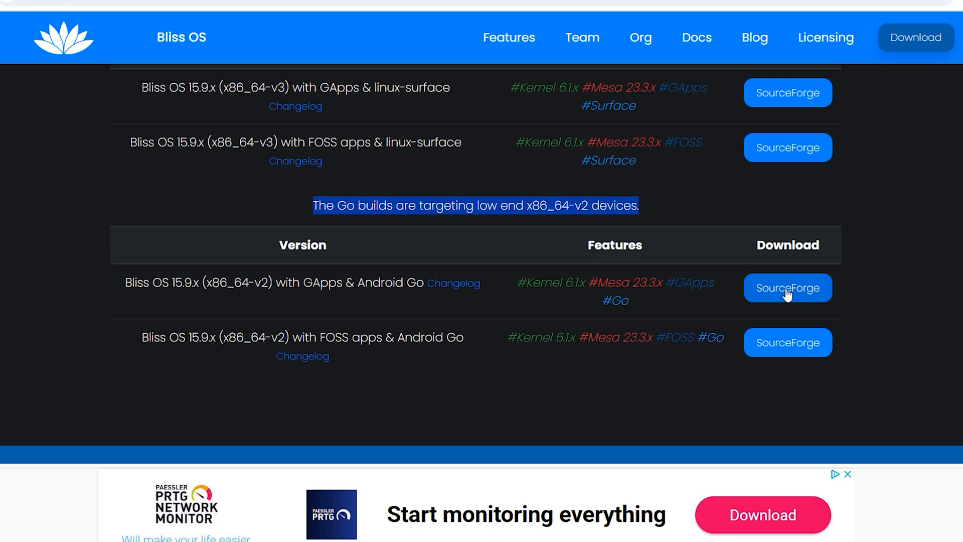
Start the 20241012 GApps Bliss Go ISO download on SourceForge and open a fresh tab
click(788, 288)
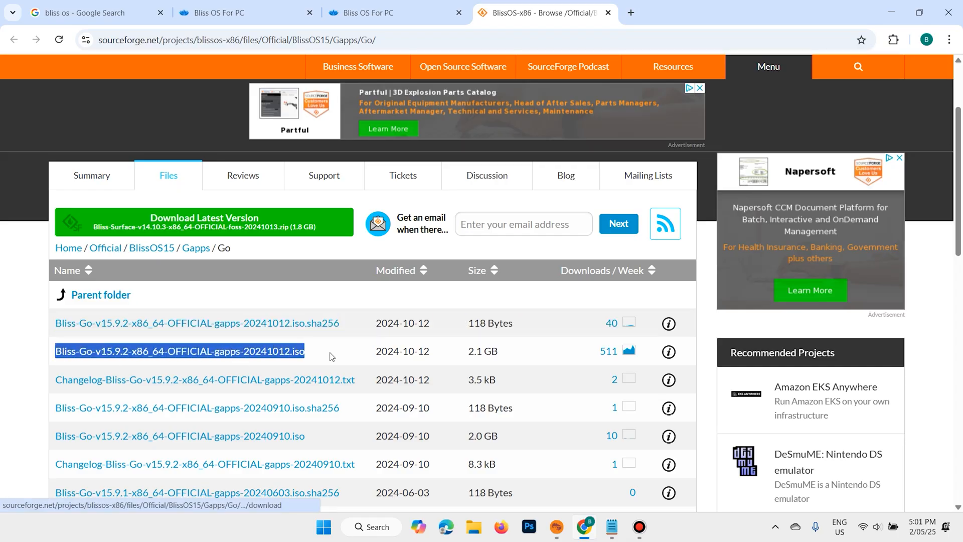
click(178, 351)
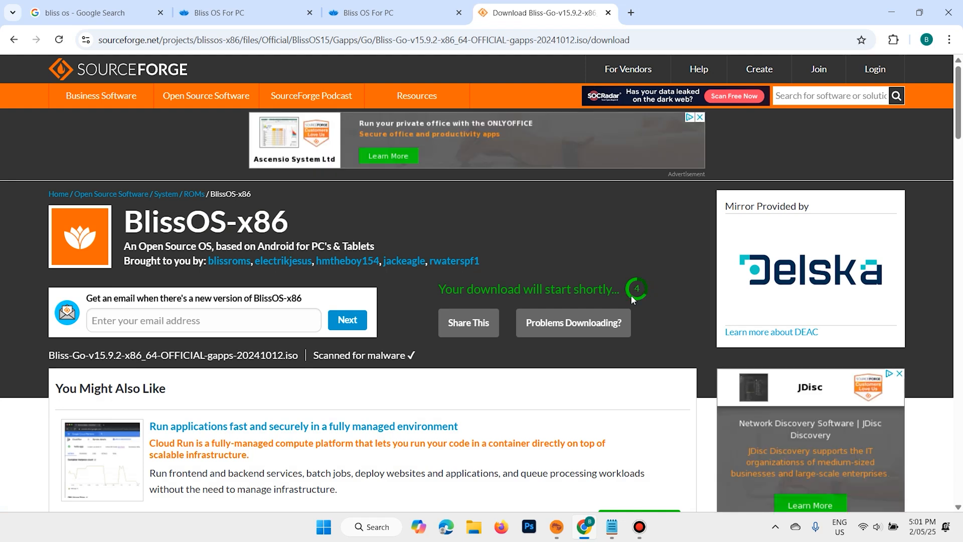
mouse_move(680, 258)
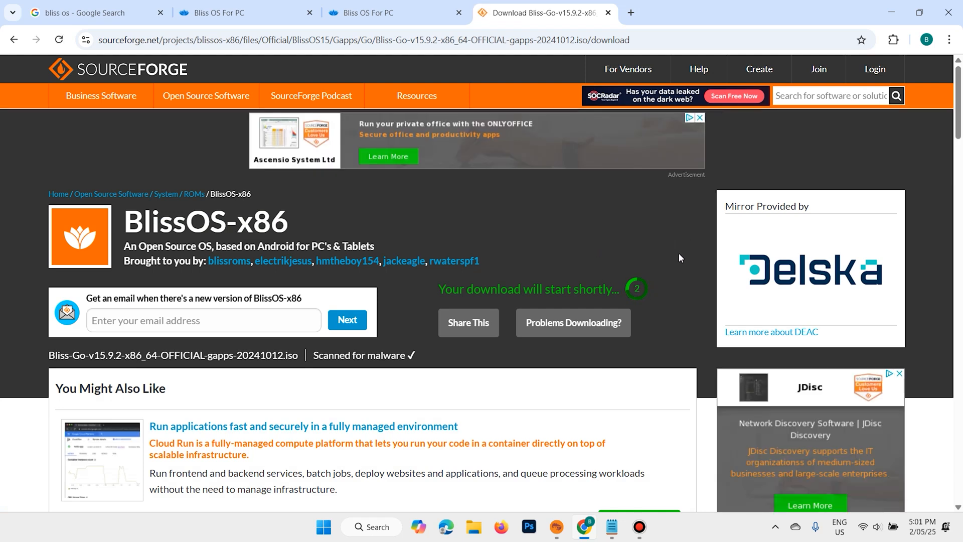
click(903, 39)
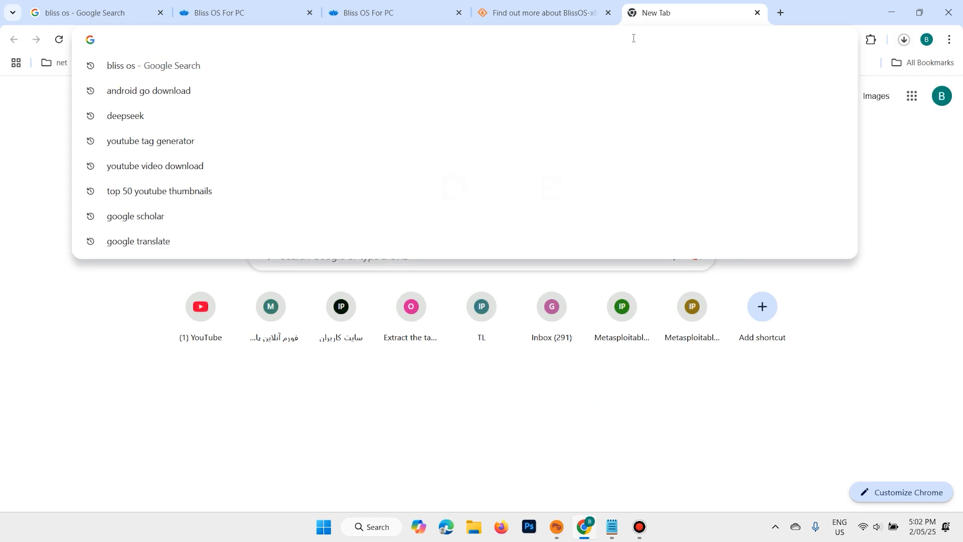
Download rufus-4.7.exe from rufus.ie and show it in the Downloads folder
text(rufus.ie/en/)
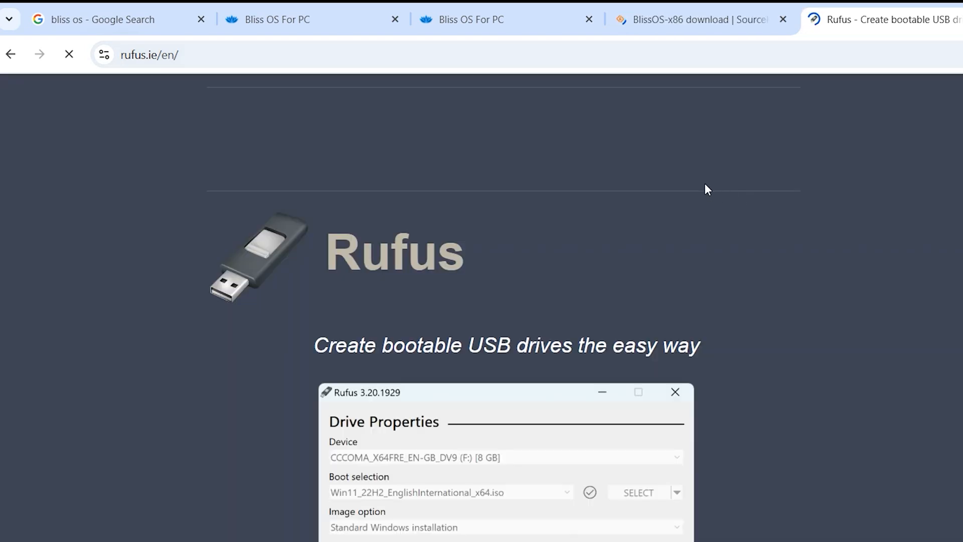
scroll(down, 3)
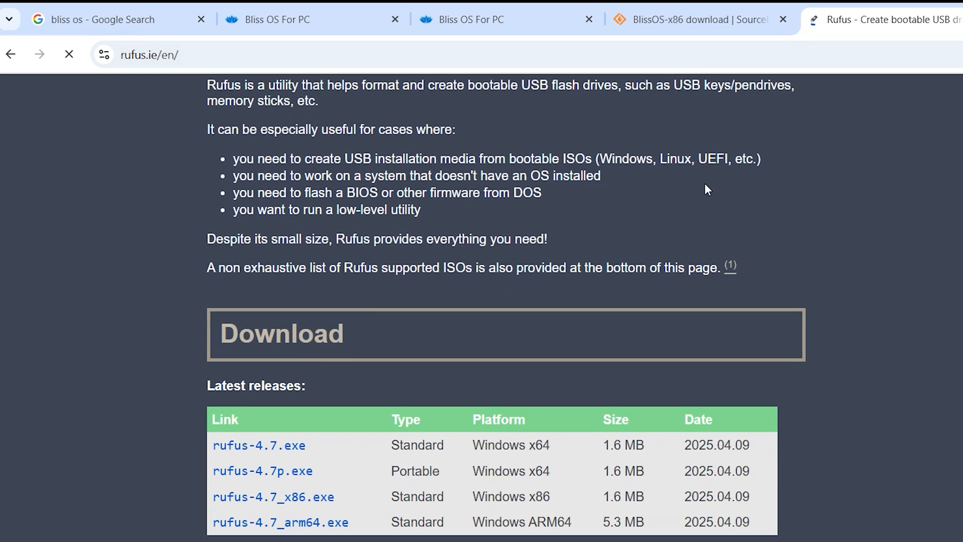
mouse_move(276, 411)
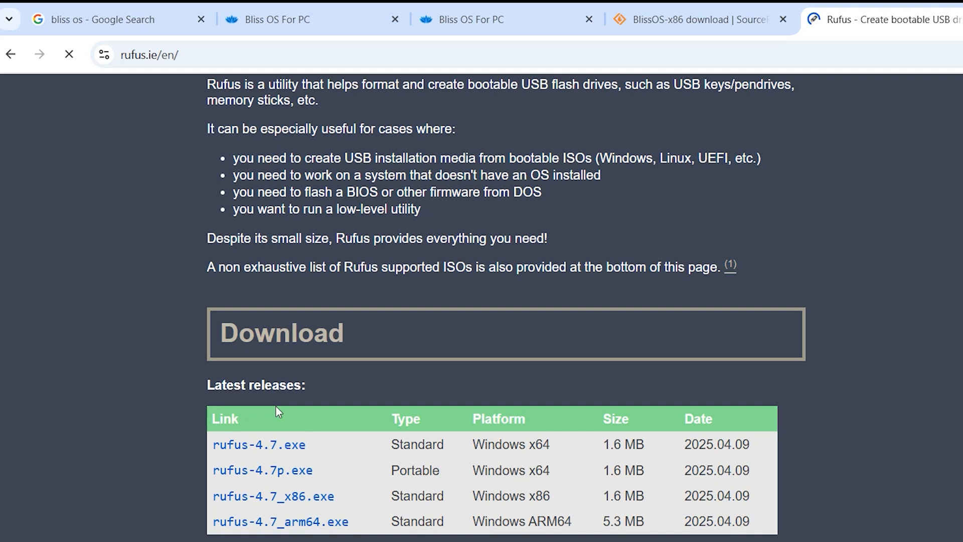
click(258, 444)
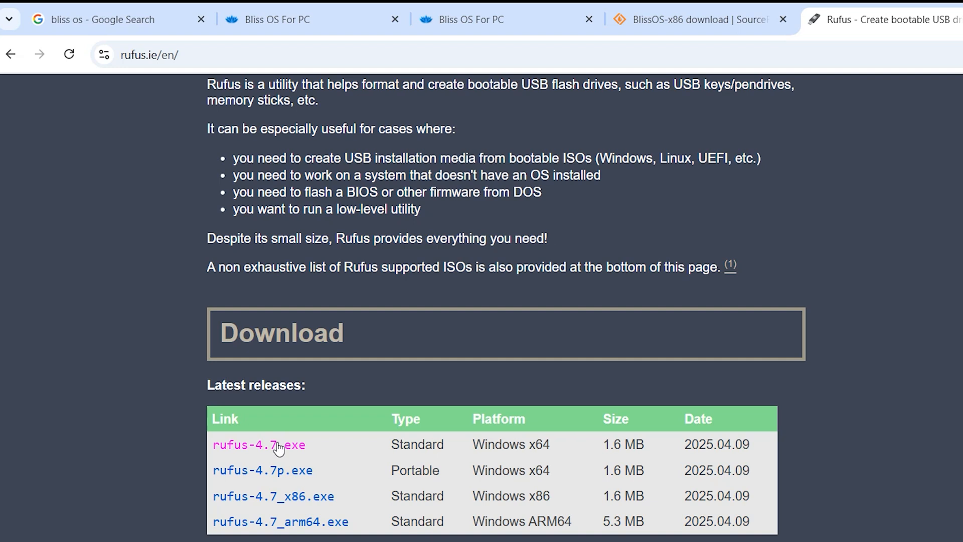
click(258, 444)
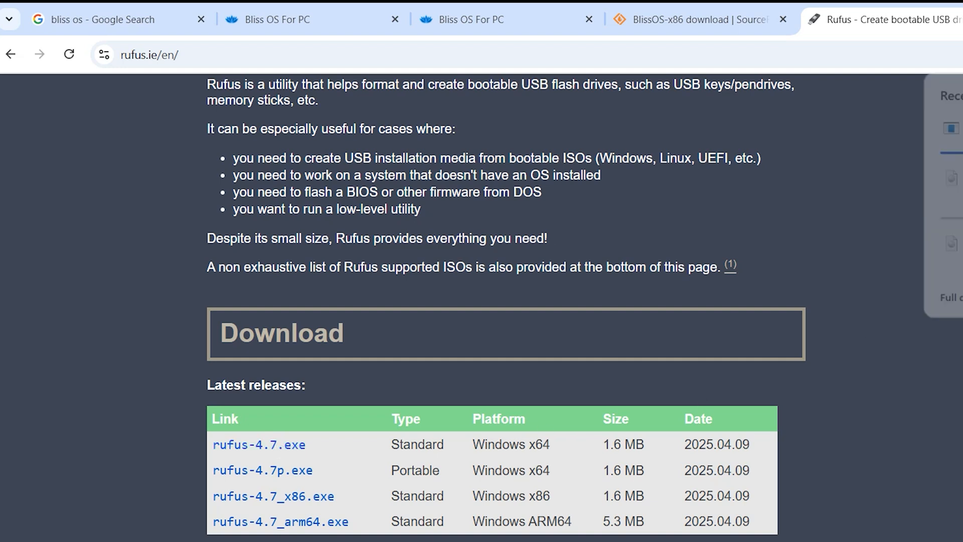
click(903, 39)
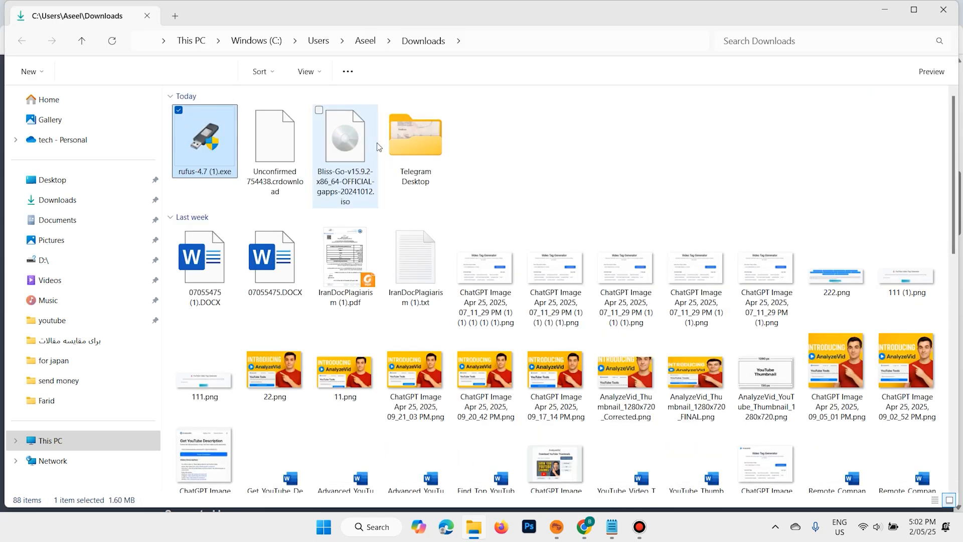
Select the Bliss Go ISO and rufus-4.7 (1).exe together in Downloads for moving to the desktop
click(344, 134)
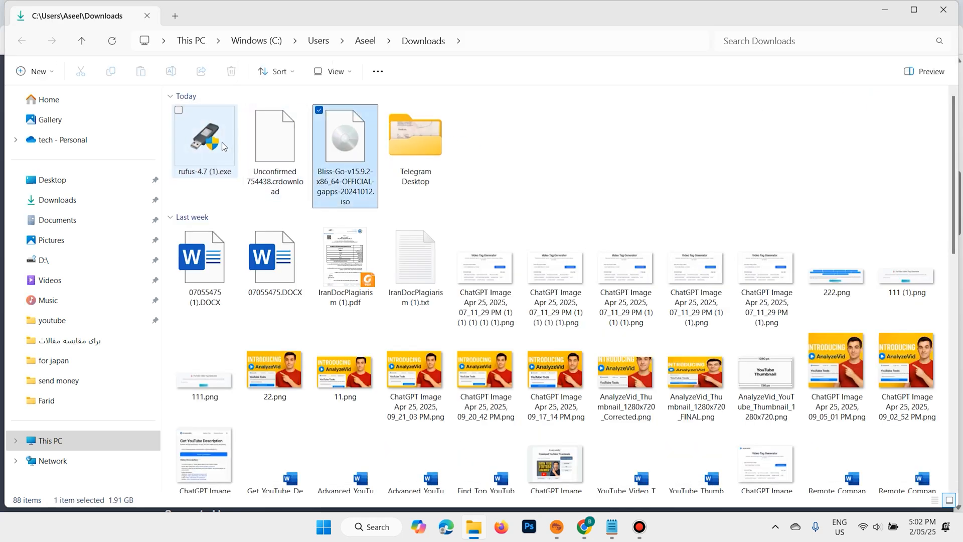
click(203, 135)
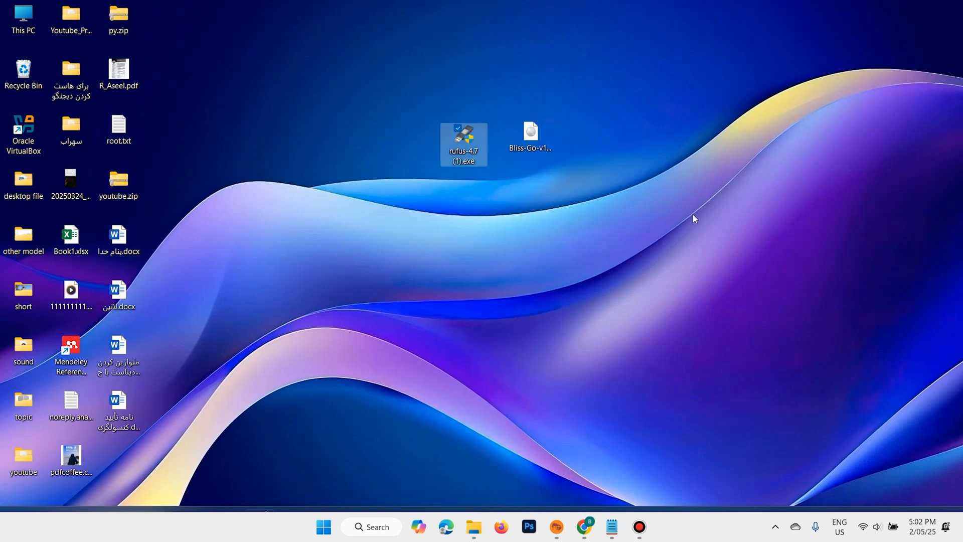
Exit Chrome despite the running download, leaving the desktop showing
click(582, 526)
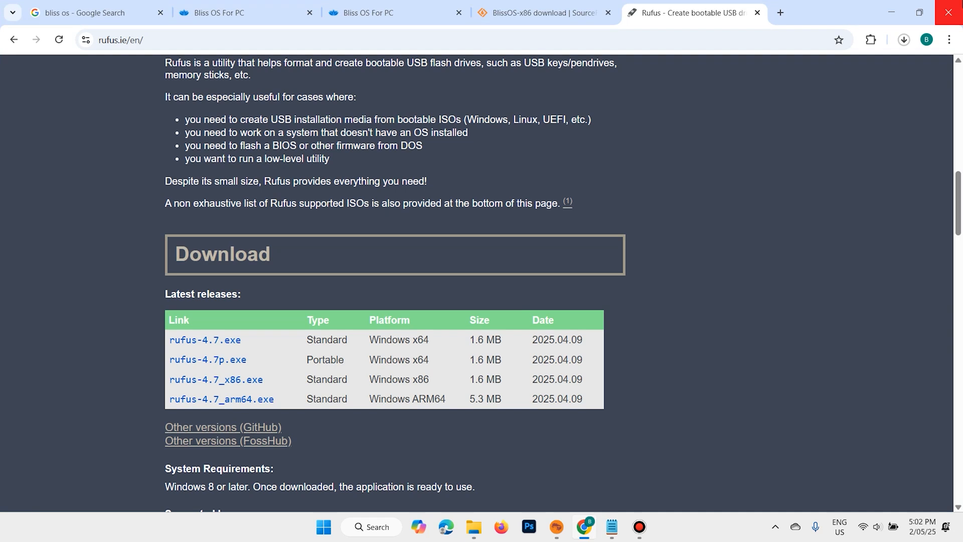
click(948, 12)
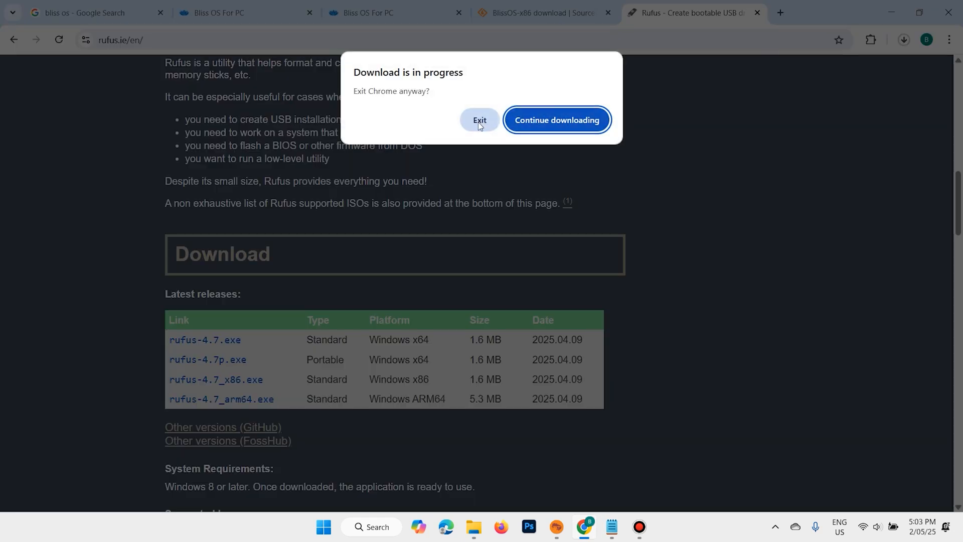
click(479, 119)
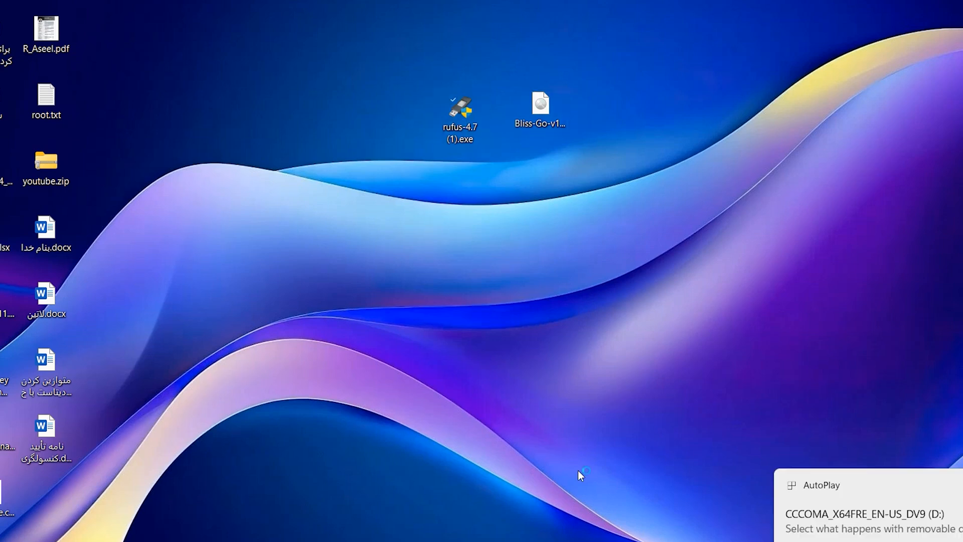
Launch rufus-4.7 (1).exe and load the Bliss Go ISO from the Desktop as the boot image
double_click(461, 116)
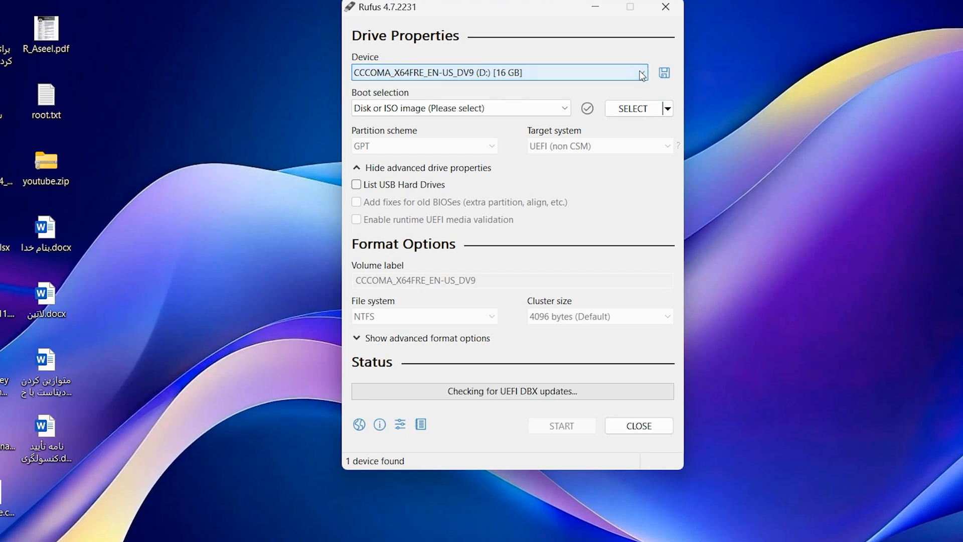
click(632, 108)
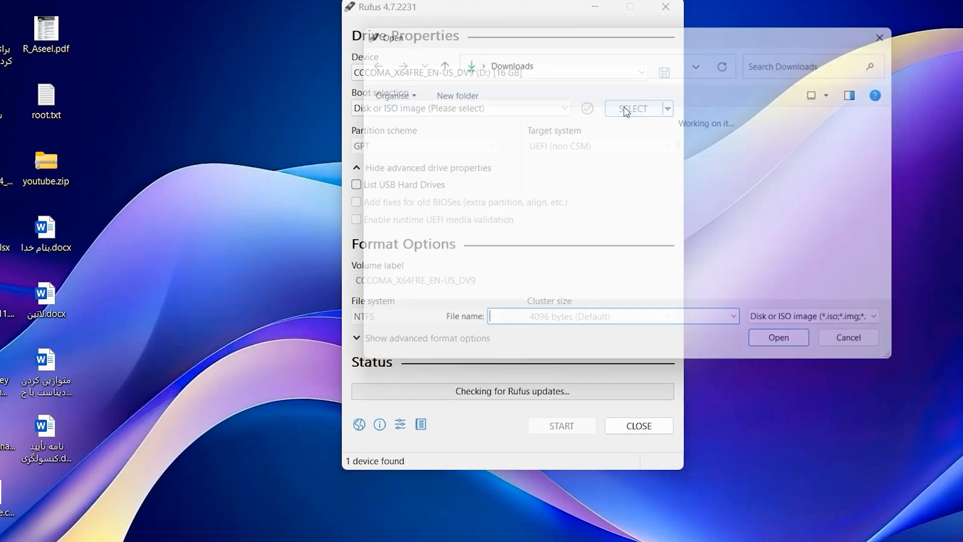
click(632, 109)
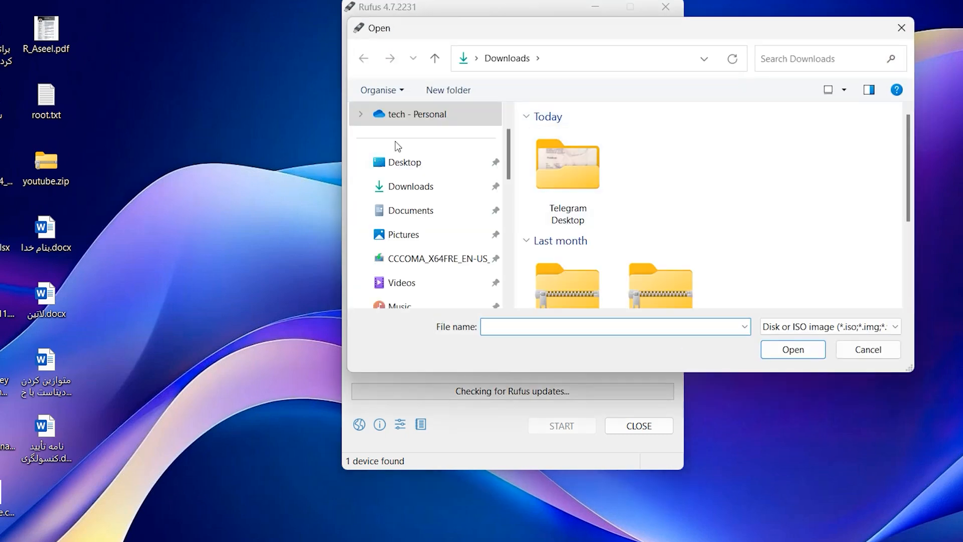
click(405, 161)
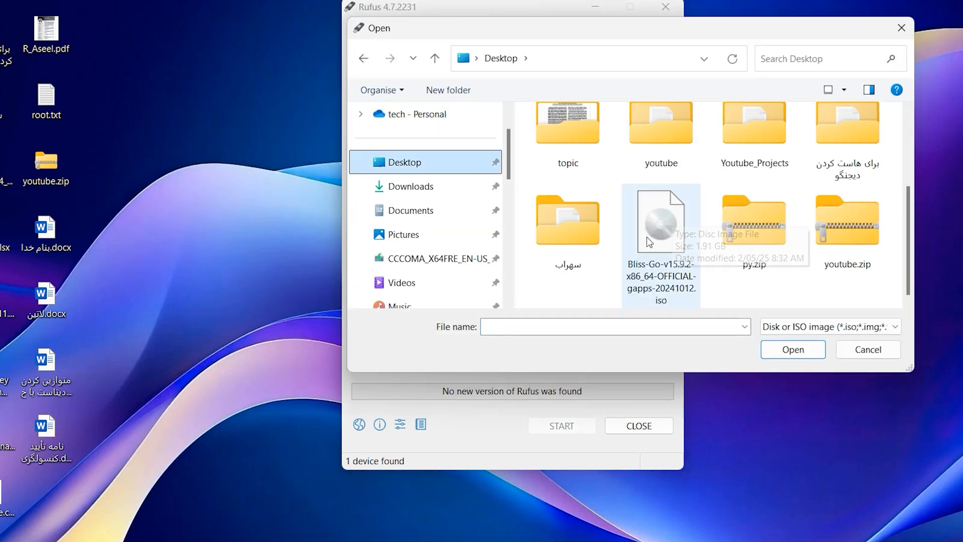
double_click(660, 220)
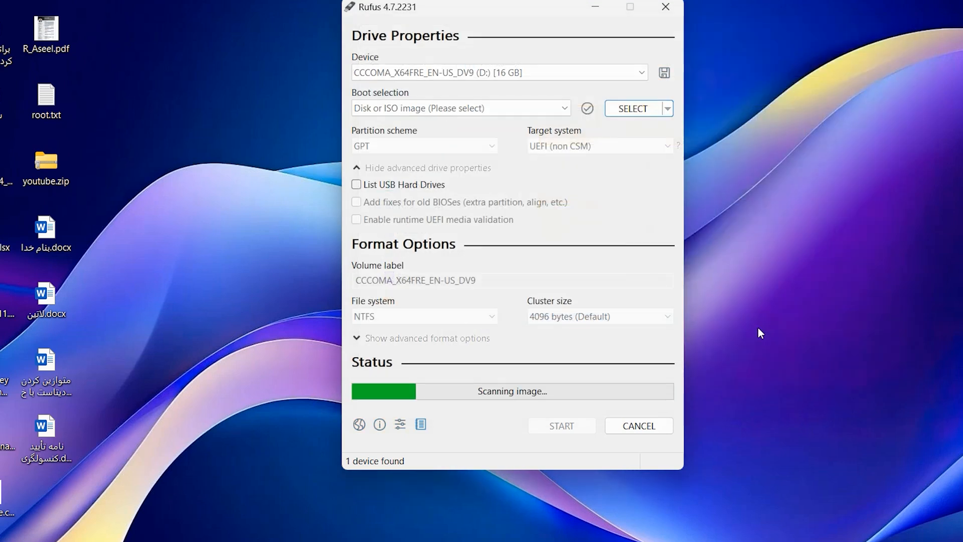
click(631, 108)
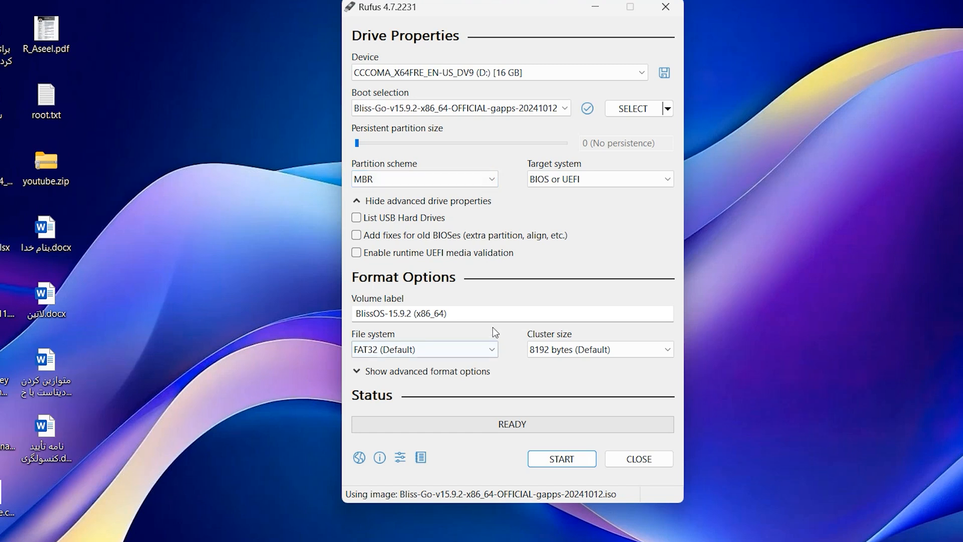
Set the volume label to BlissOS-15.9.2 and start writing to the USB drive
triple_click(417, 313)
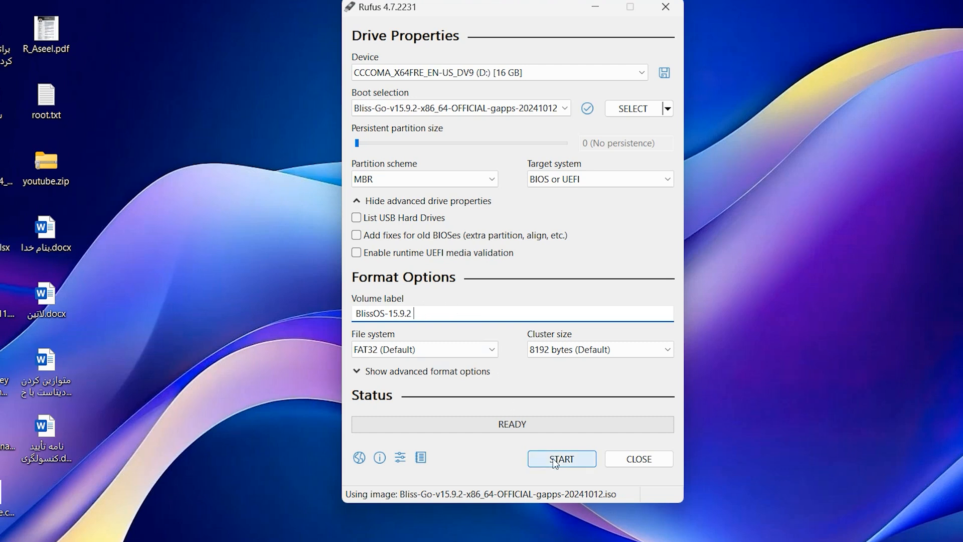
click(560, 458)
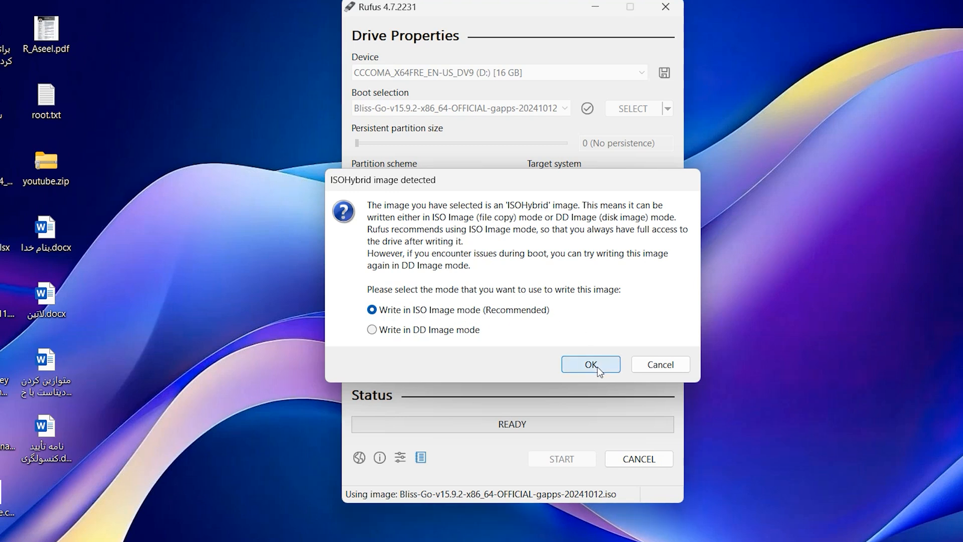
Confirm ISO Image mode and the revoked UEFI bootloader warning, then move toward EFI USB Device in Boot Manager
click(589, 363)
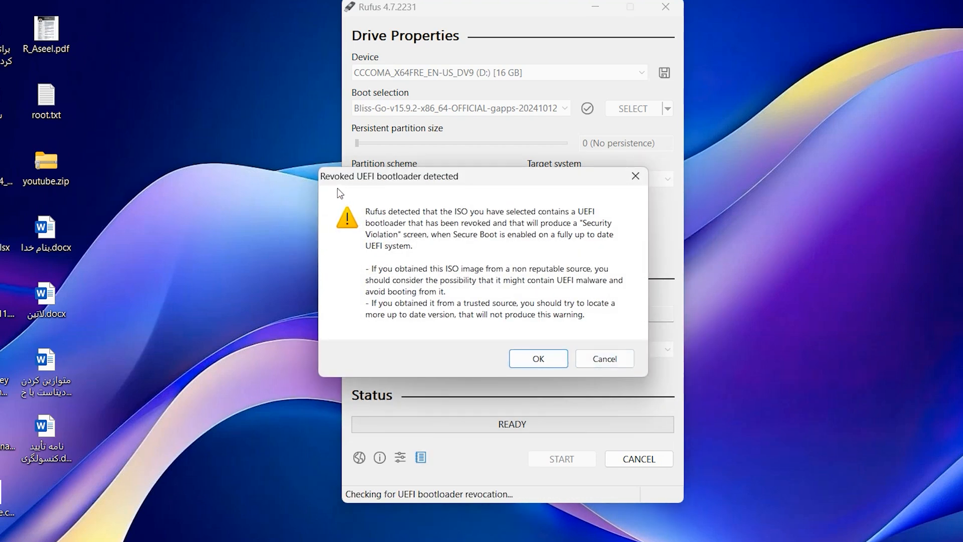
mouse_move(326, 321)
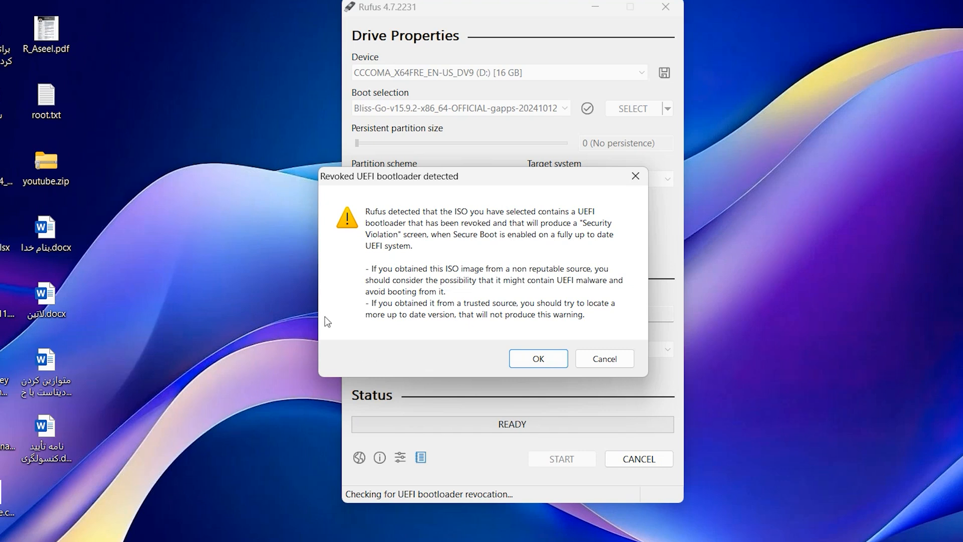
mouse_move(538, 358)
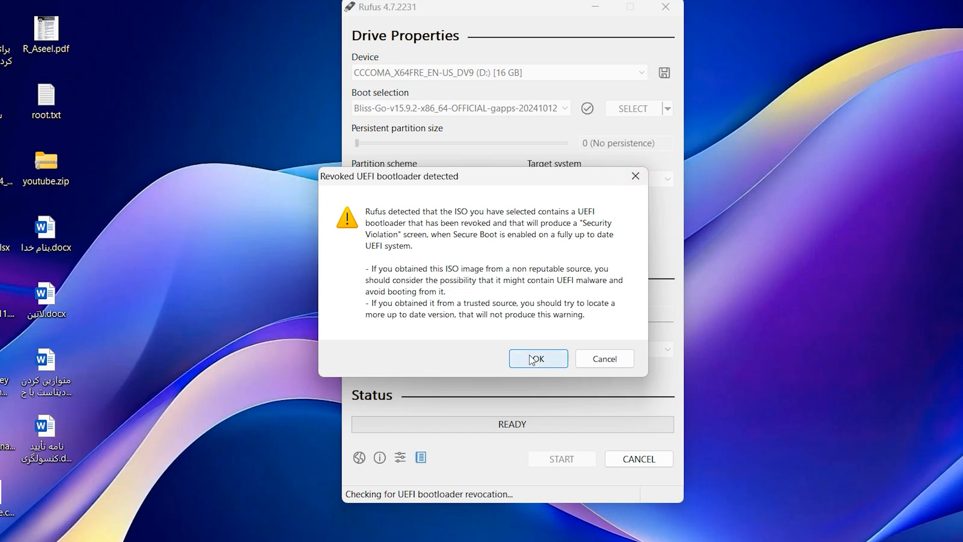
click(537, 358)
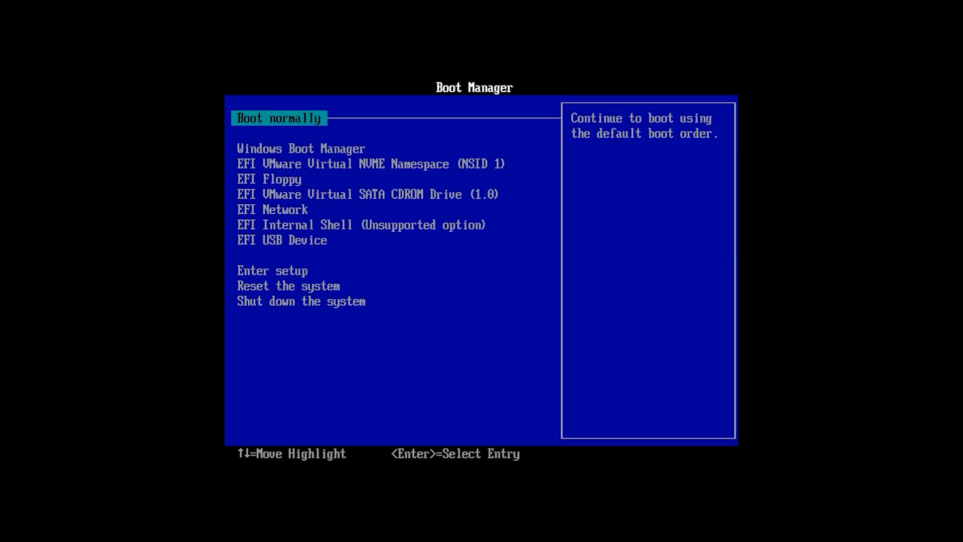
key(Down)
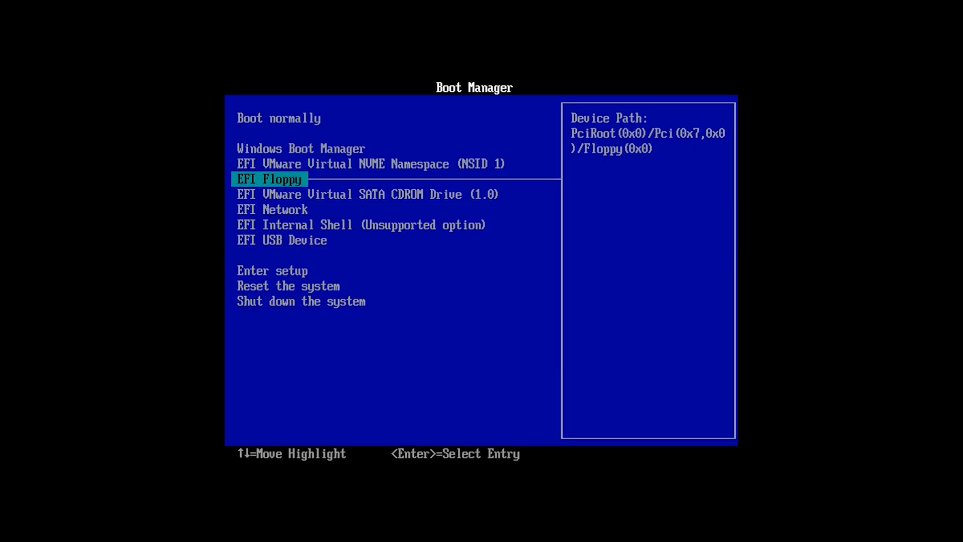